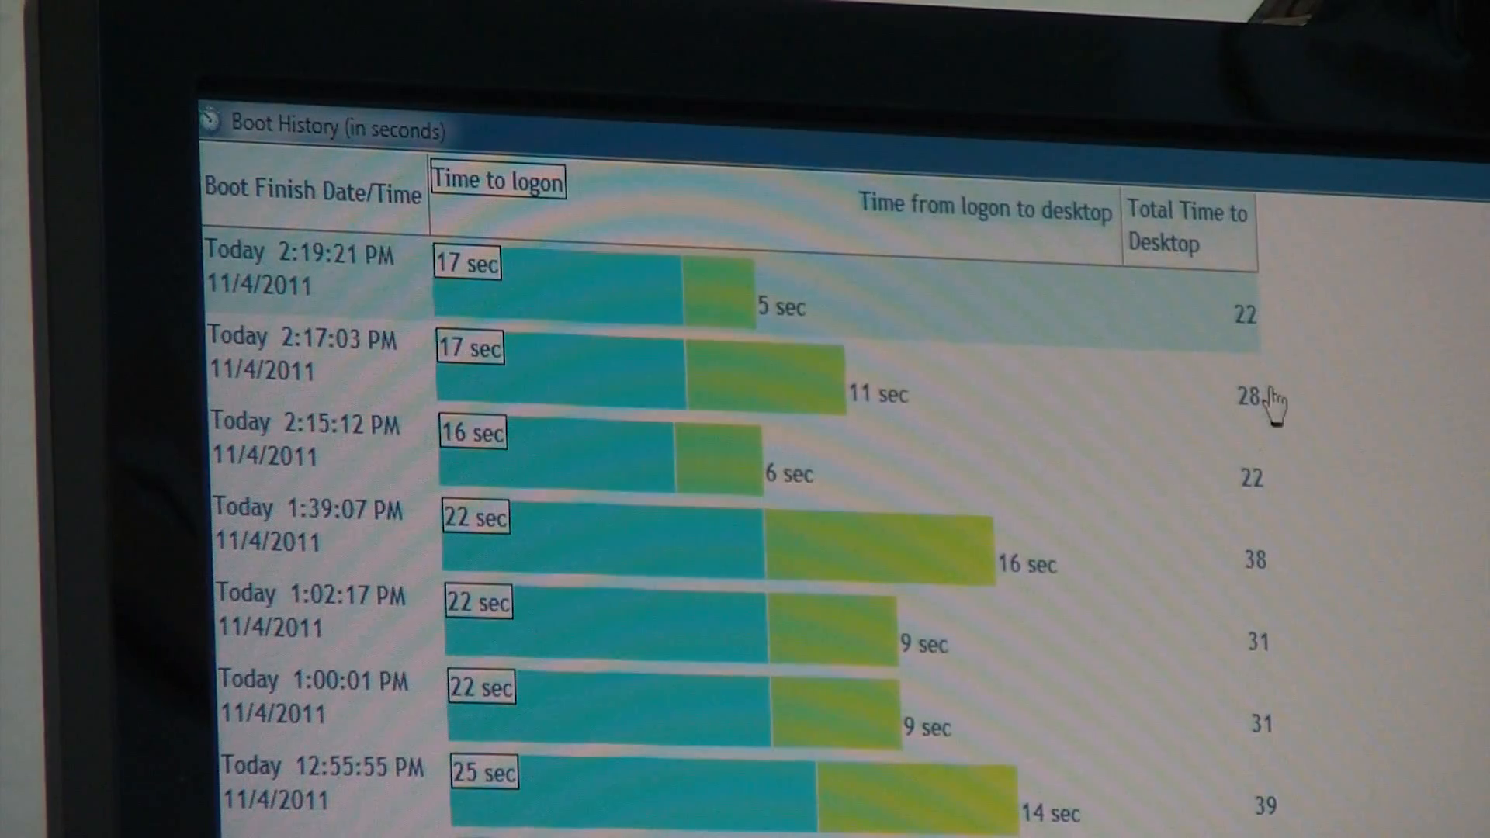
{"action": "mouse_move", "coordinate": [1259, 418]}
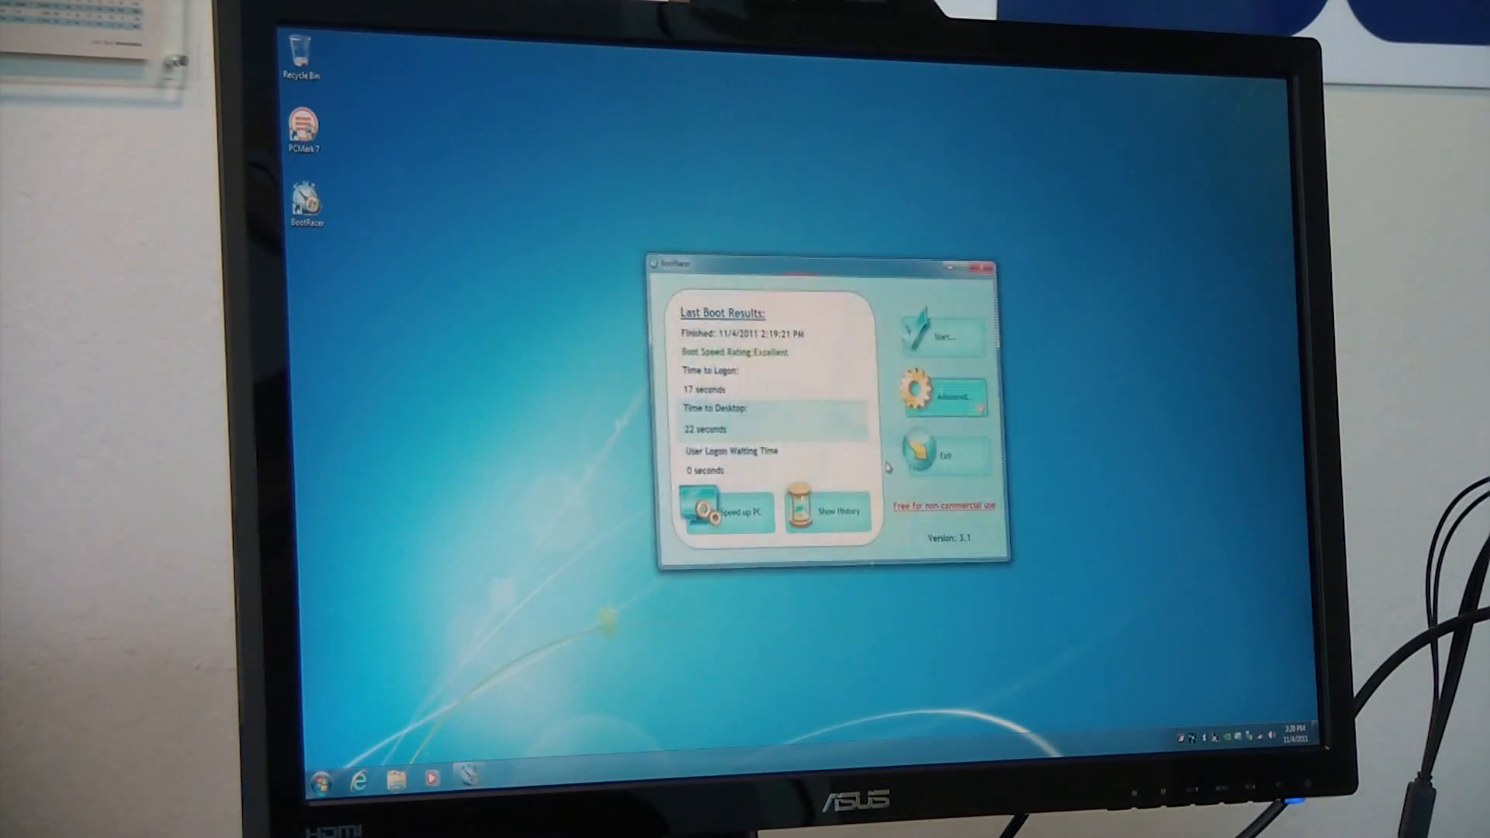
{"action": "left_click", "coordinate": [840, 510]}
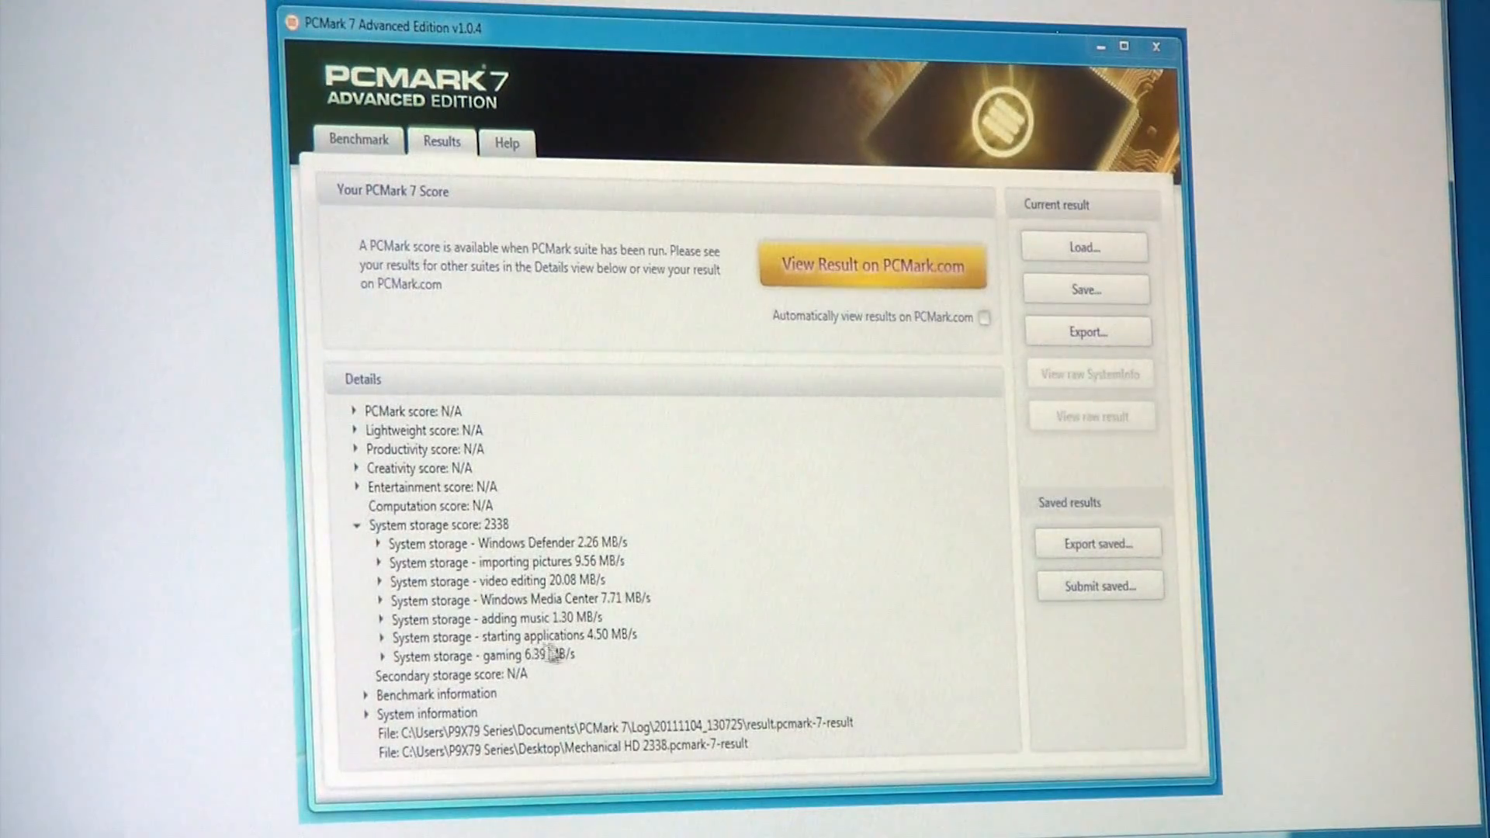
{"action": "mouse_move", "coordinate": [595, 654]}
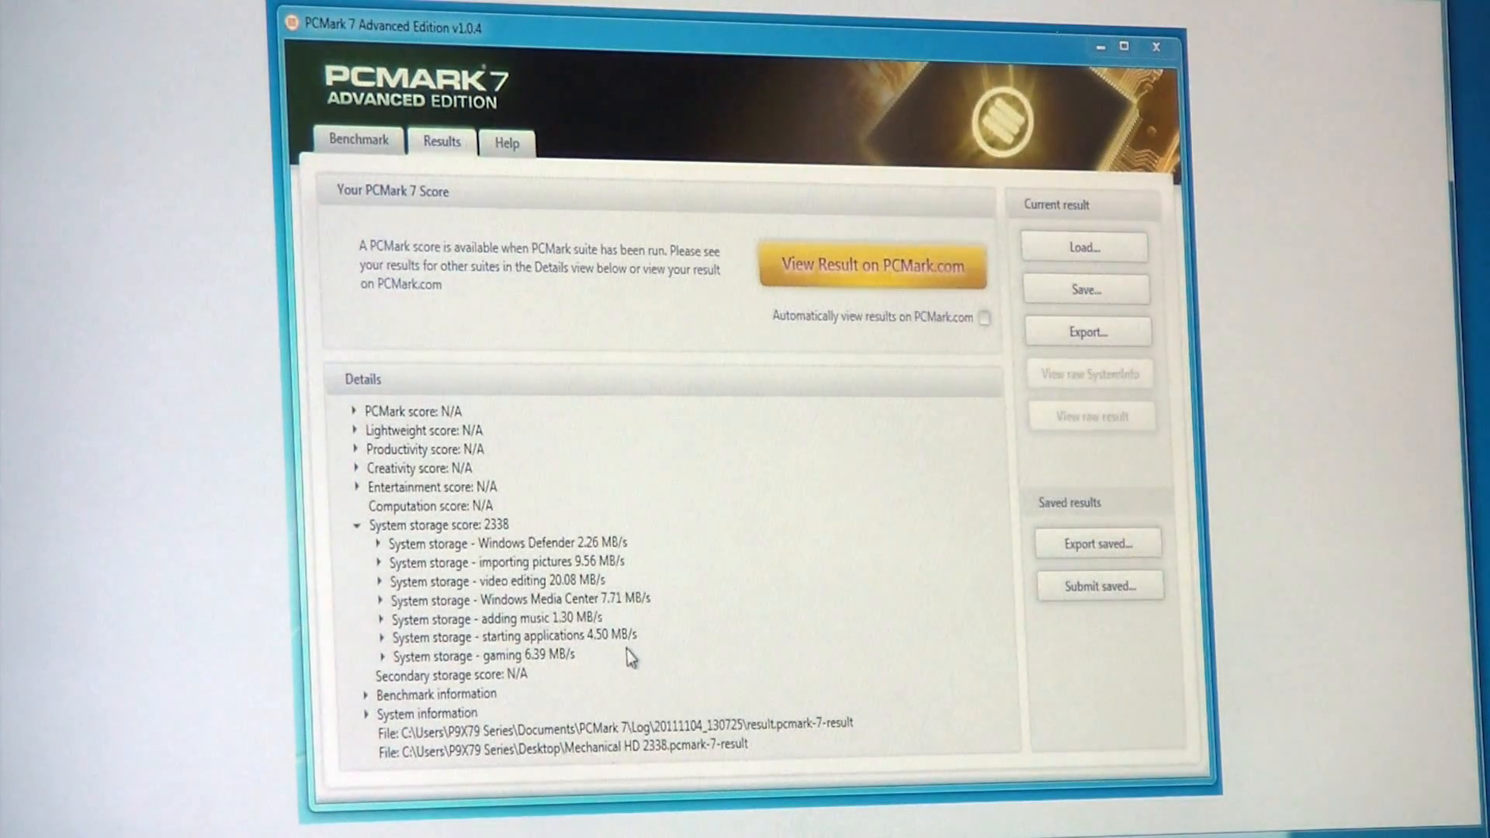
{"action": "mouse_move", "coordinate": [547, 635]}
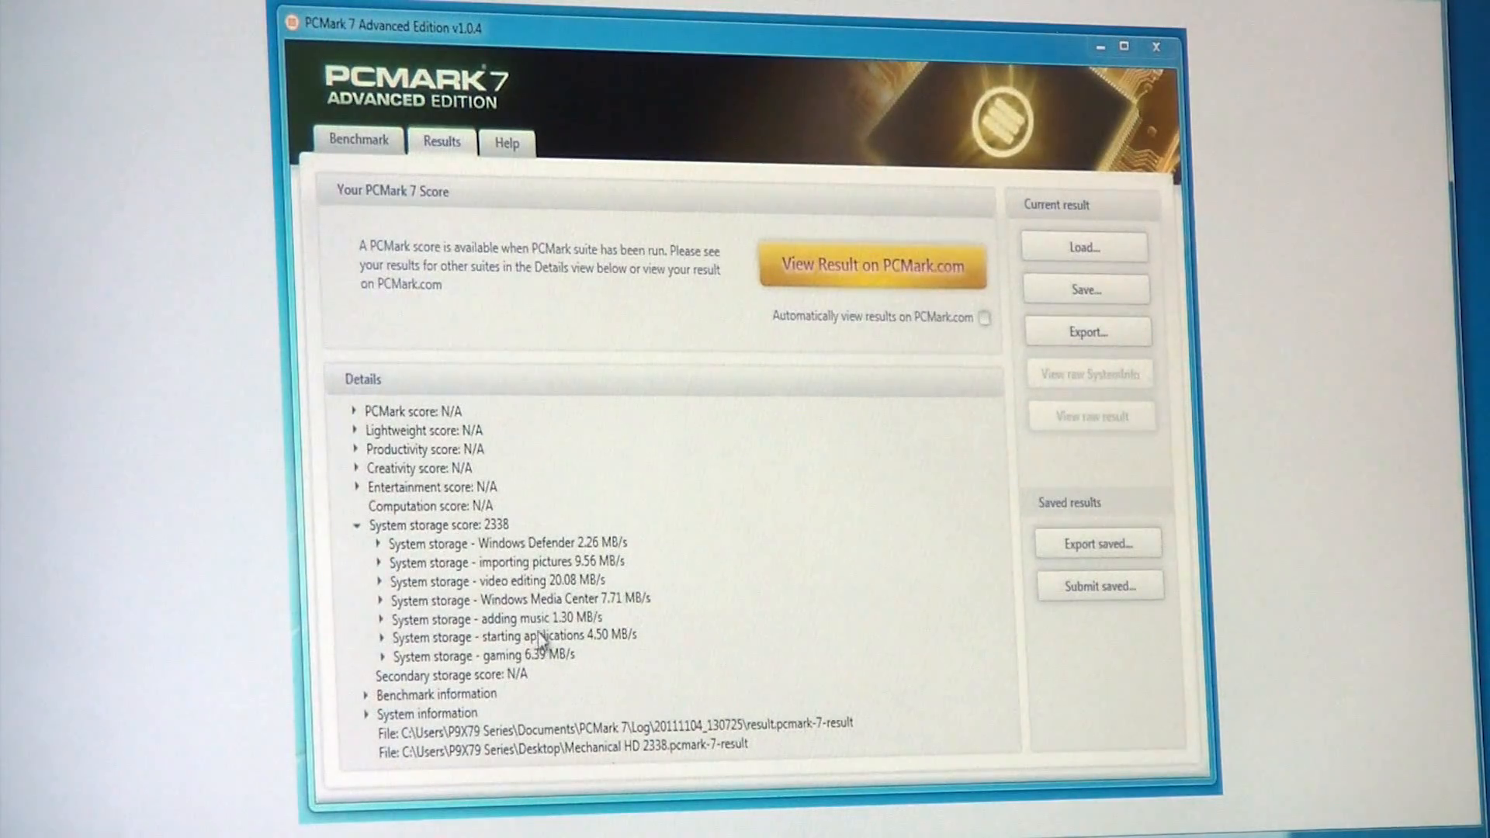
{"action": "mouse_move", "coordinate": [600, 574]}
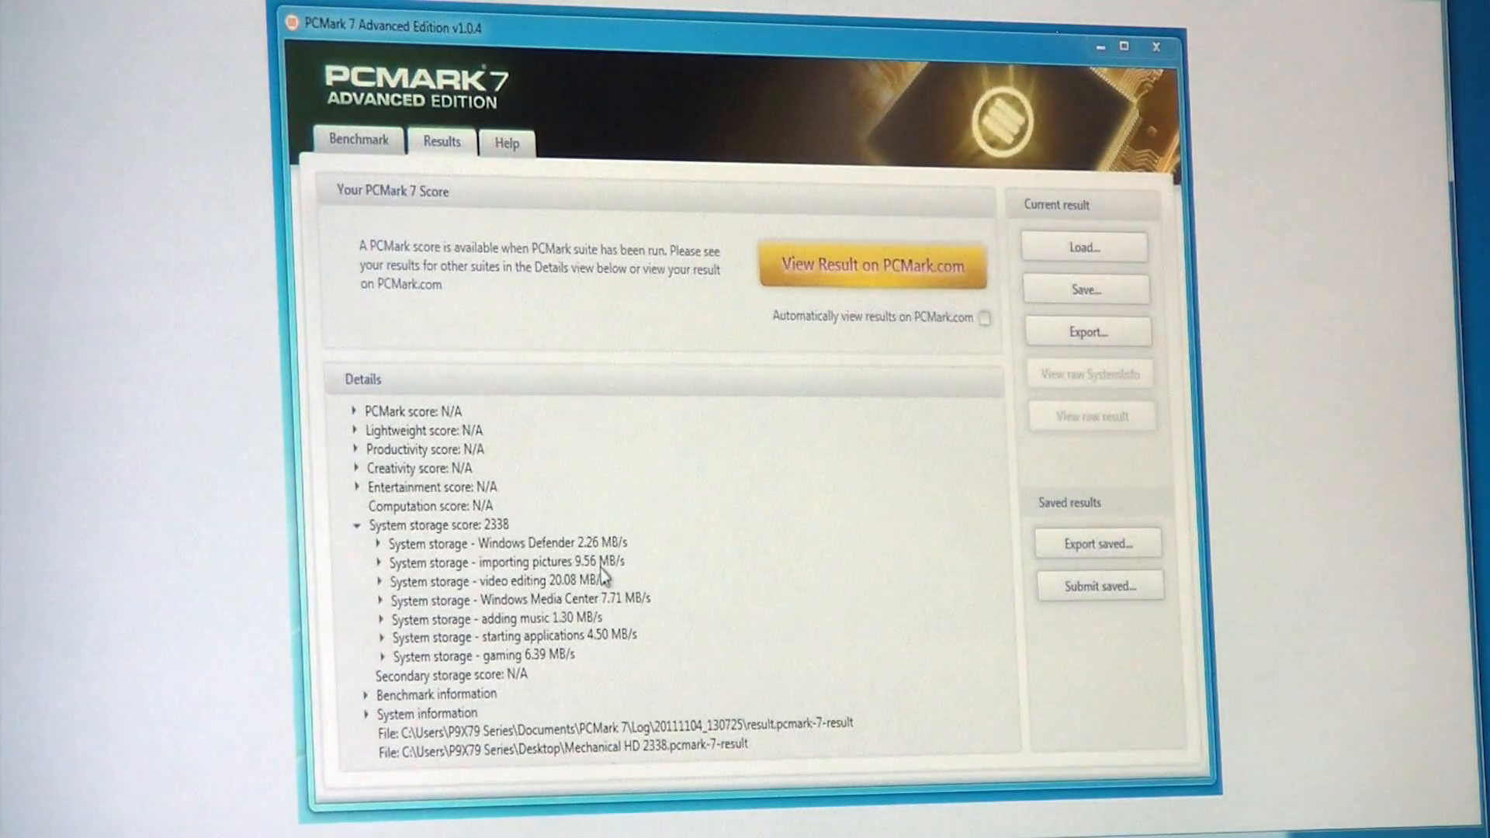
{"action": "mouse_move", "coordinate": [607, 609]}
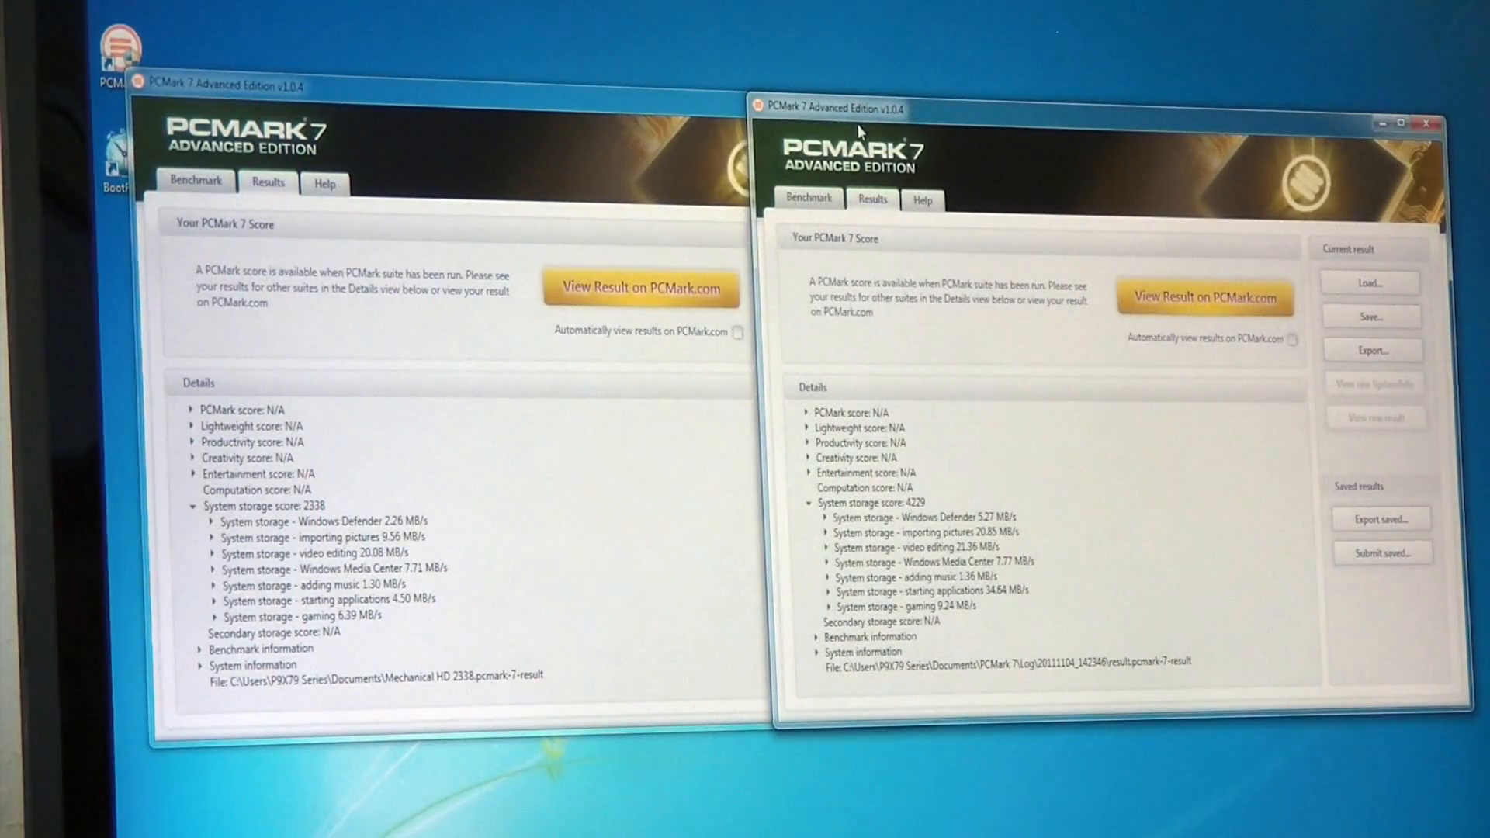
{"action": "mouse_move", "coordinate": [807, 601]}
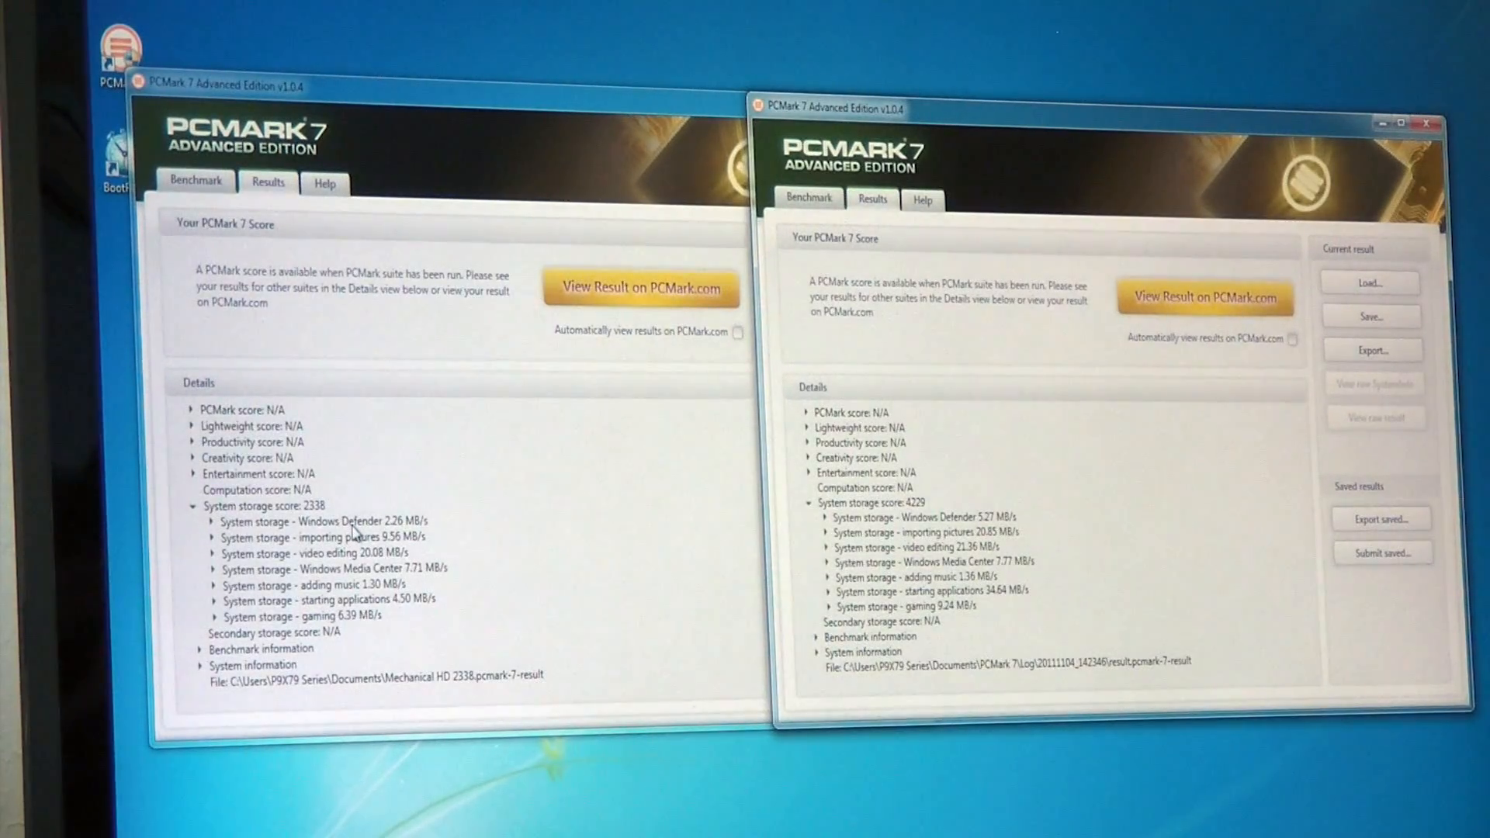
{"action": "mouse_move", "coordinate": [452, 532]}
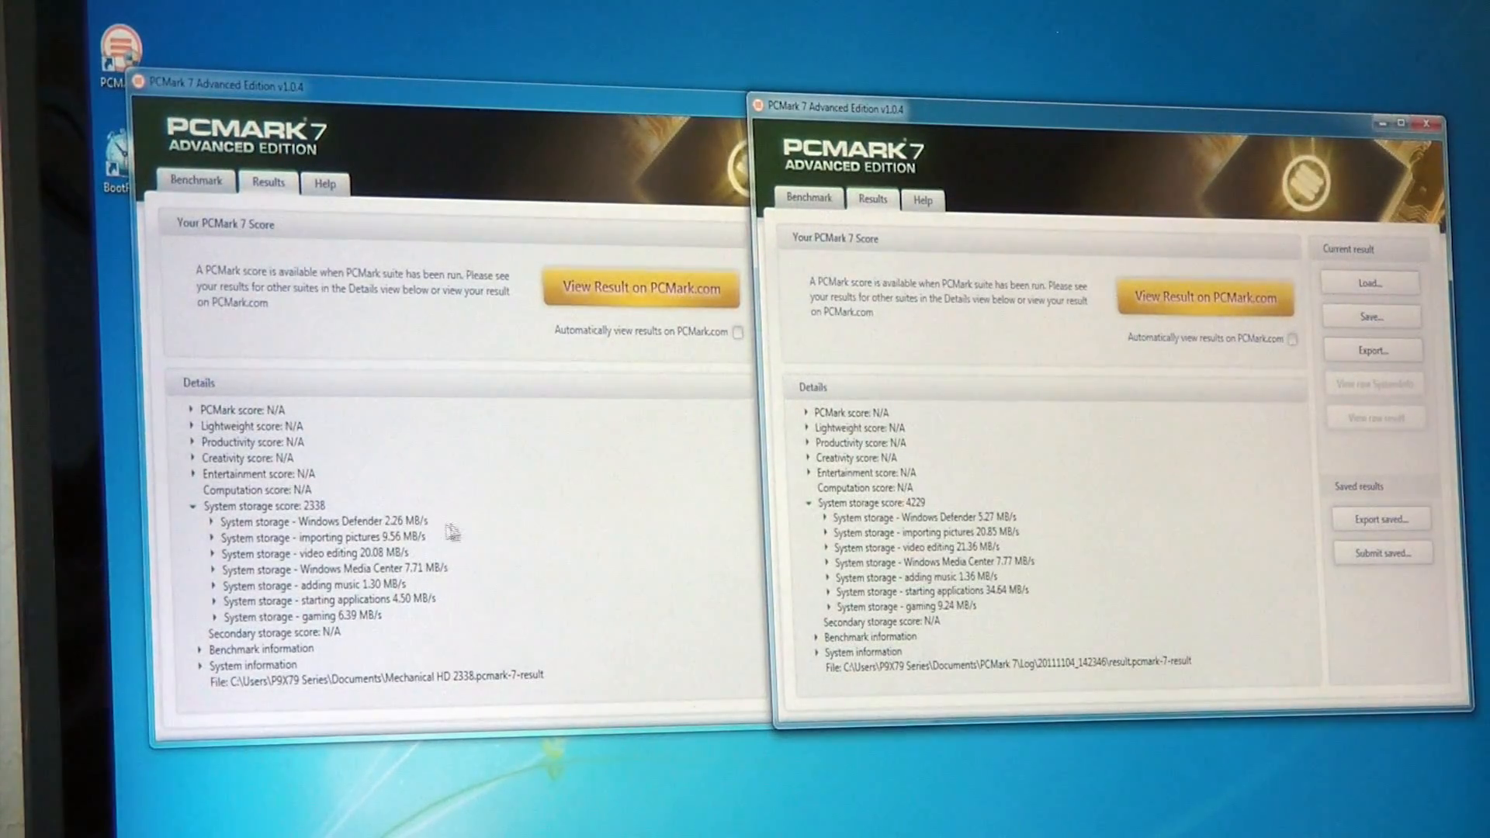
{"action": "mouse_move", "coordinate": [465, 520]}
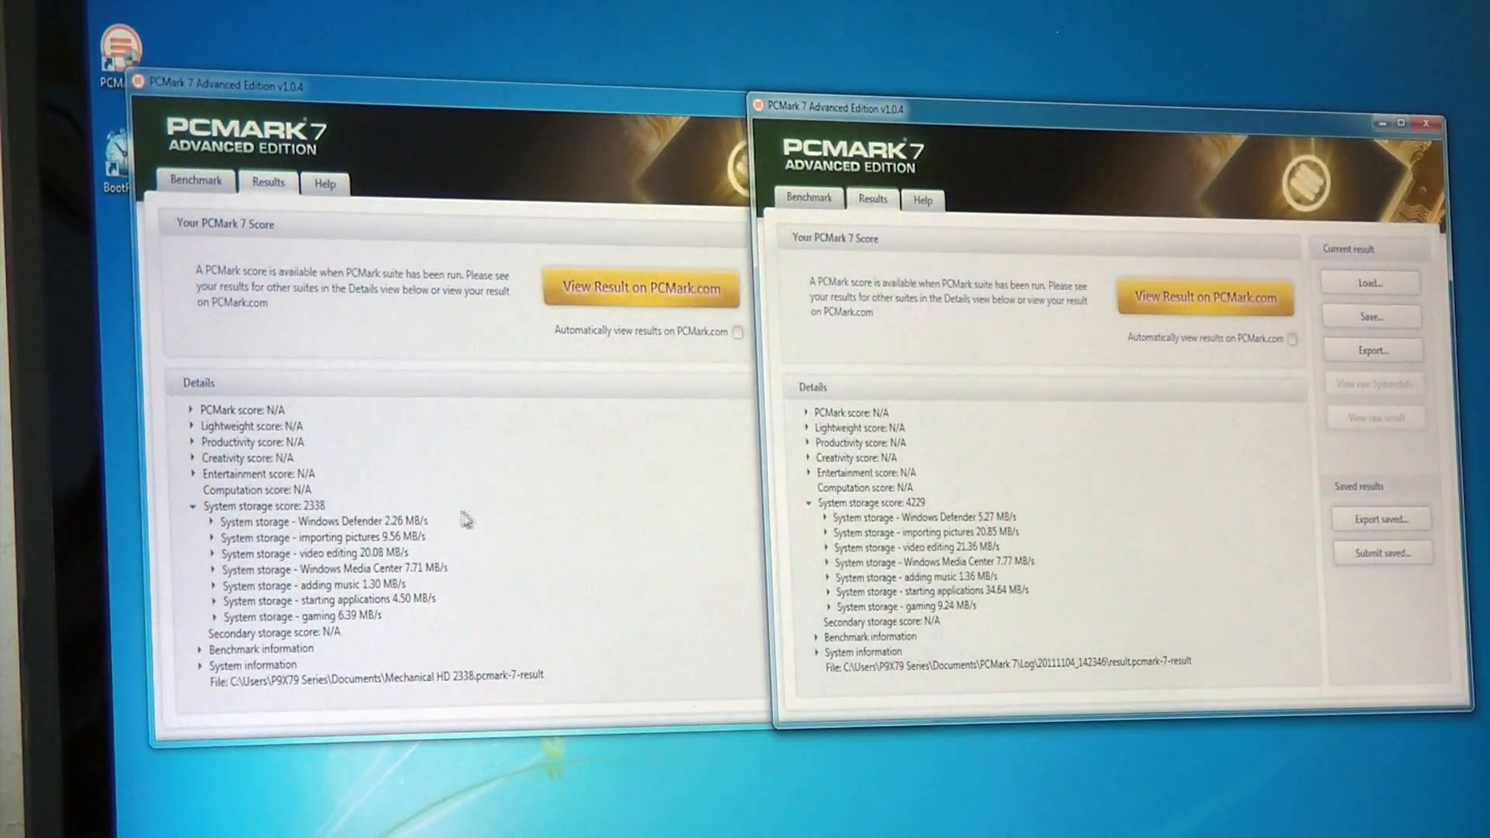
{"action": "mouse_move", "coordinate": [388, 532]}
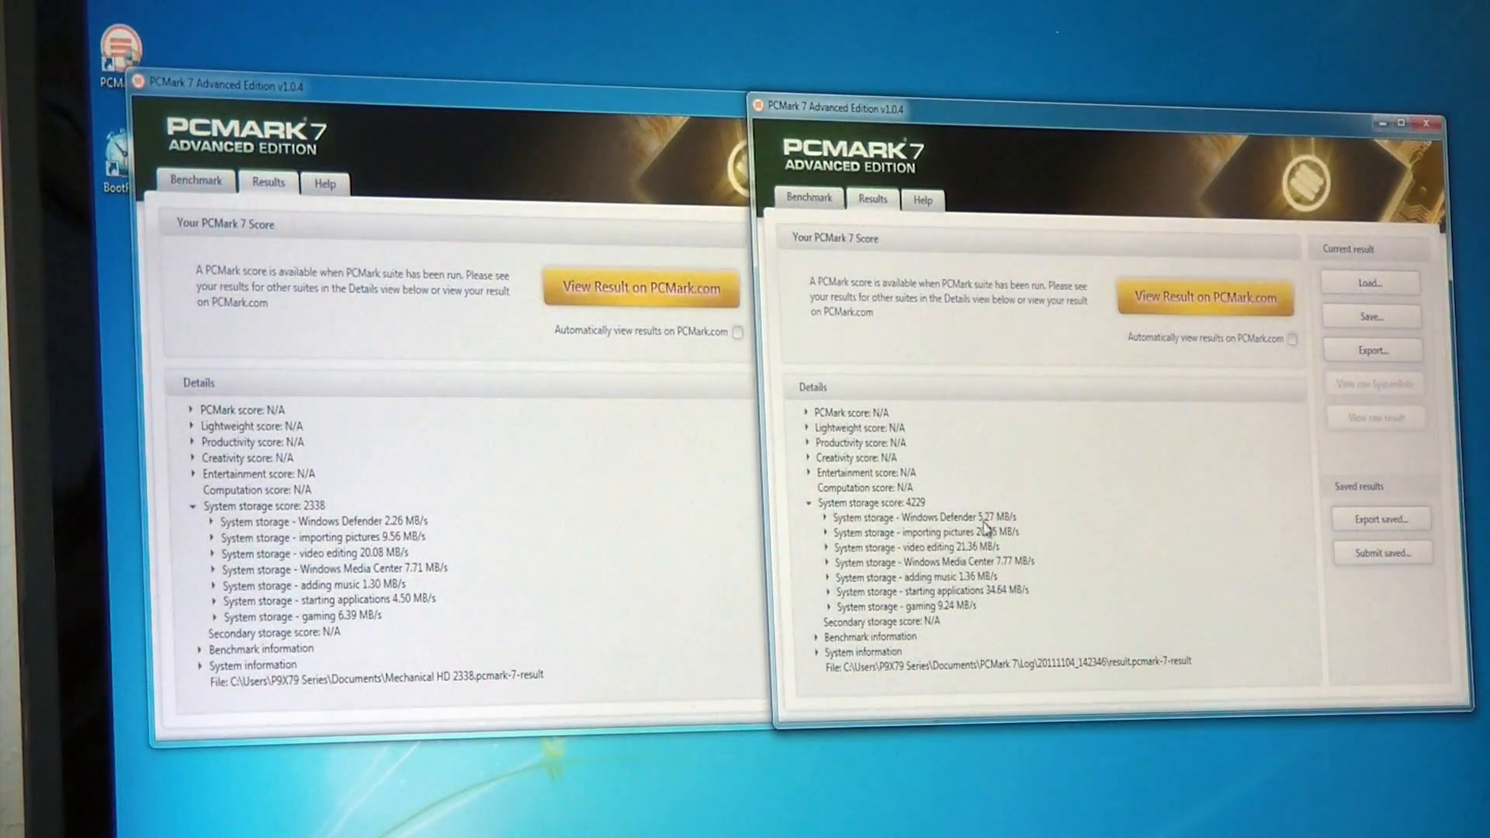
{"action": "mouse_move", "coordinate": [408, 626]}
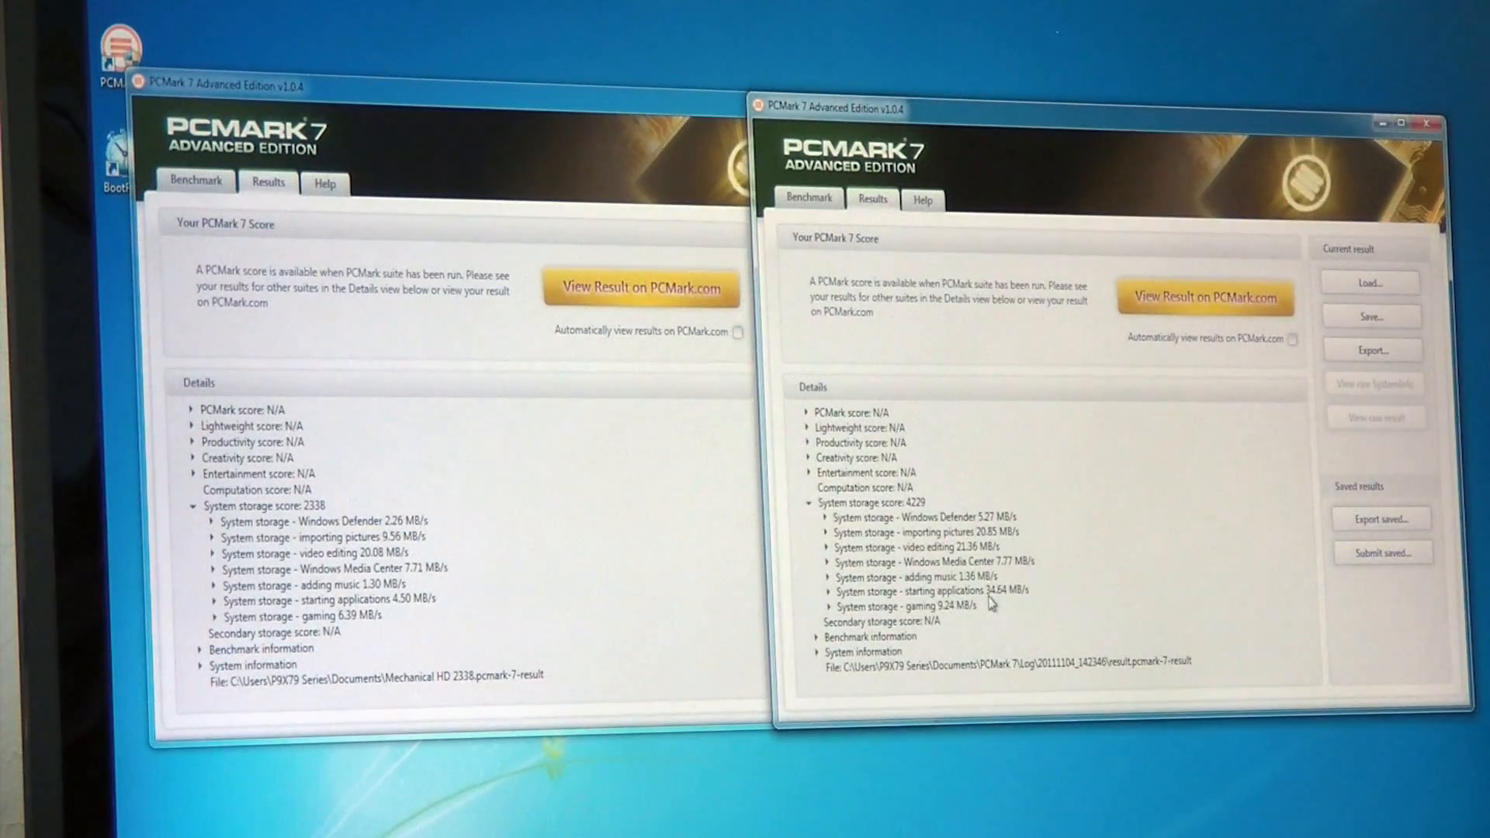
{"action": "mouse_move", "coordinate": [1007, 604]}
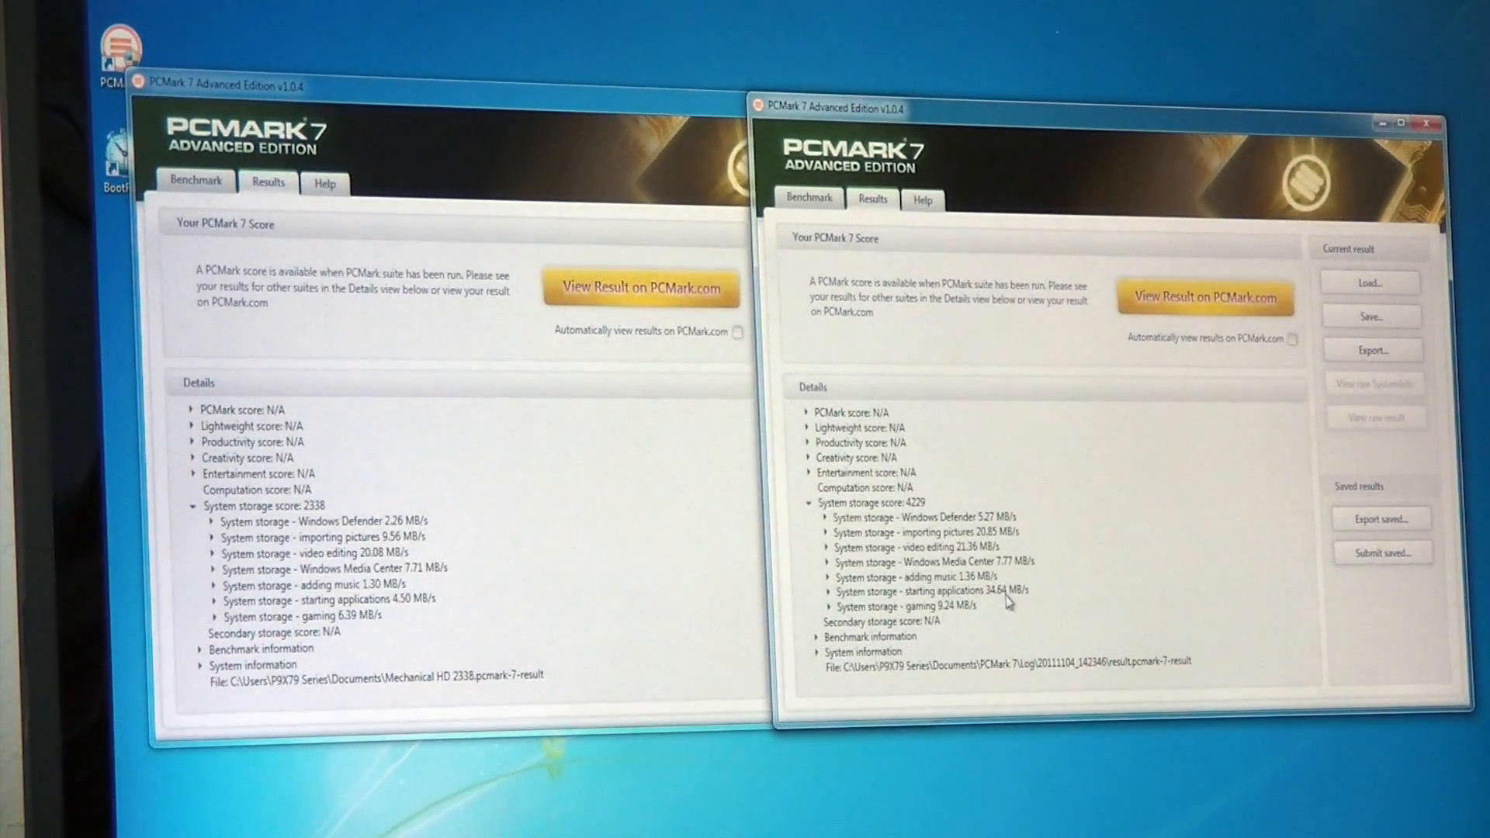
{"action": "mouse_move", "coordinate": [1127, 601]}
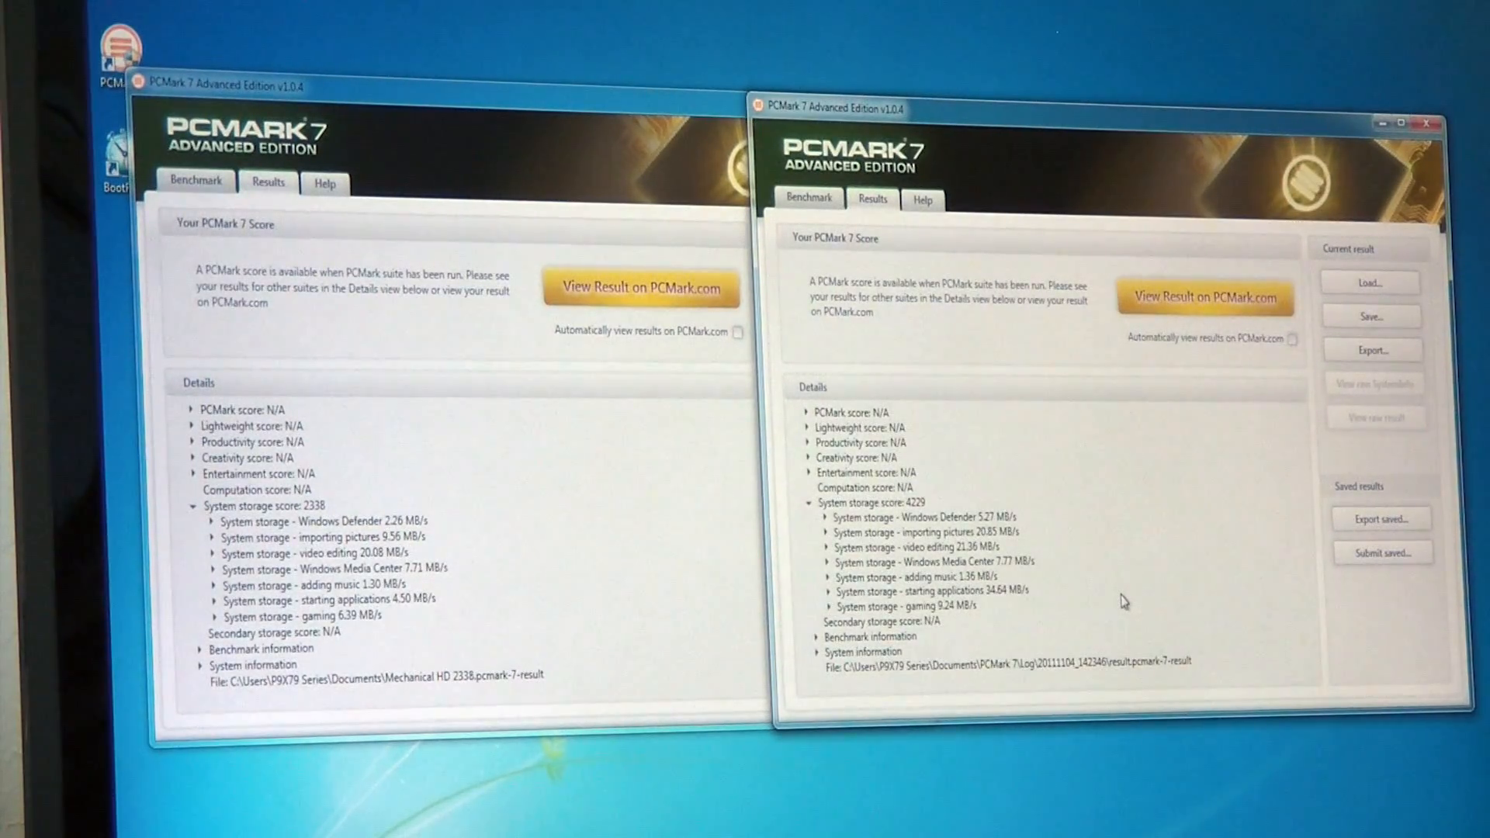